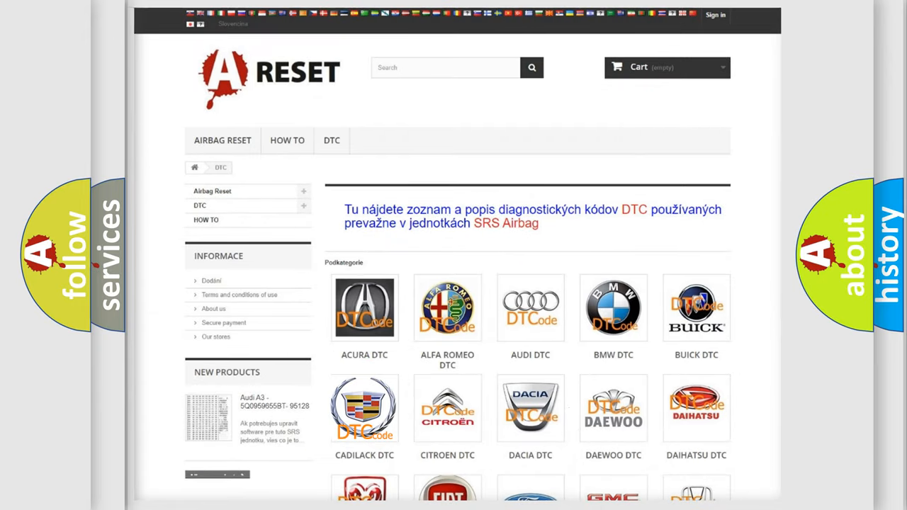
Show the Cadillac airbag trouble code list, B0002 through roughly B1015.
left_click(364, 408)
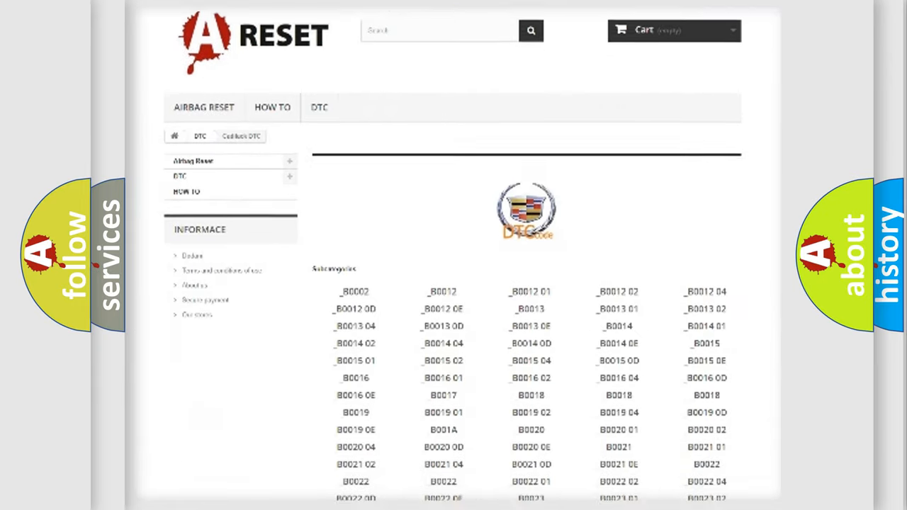
scroll("down", 3)
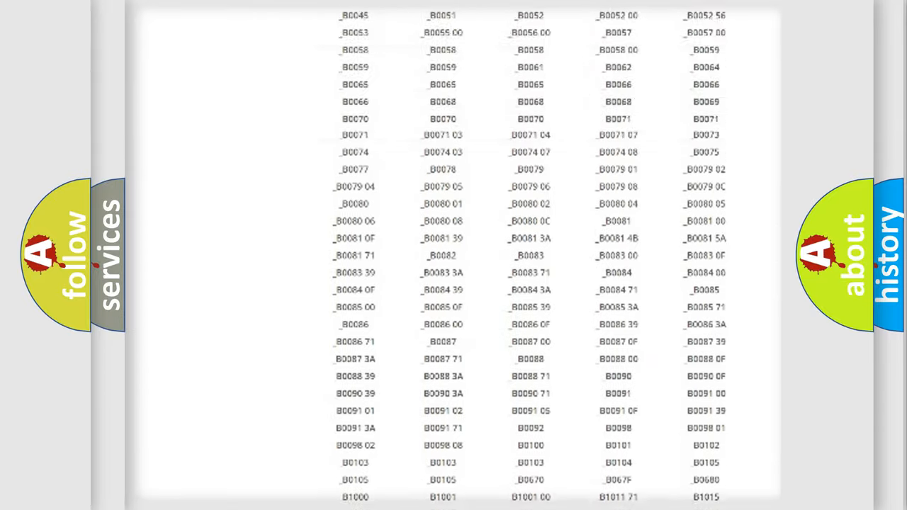